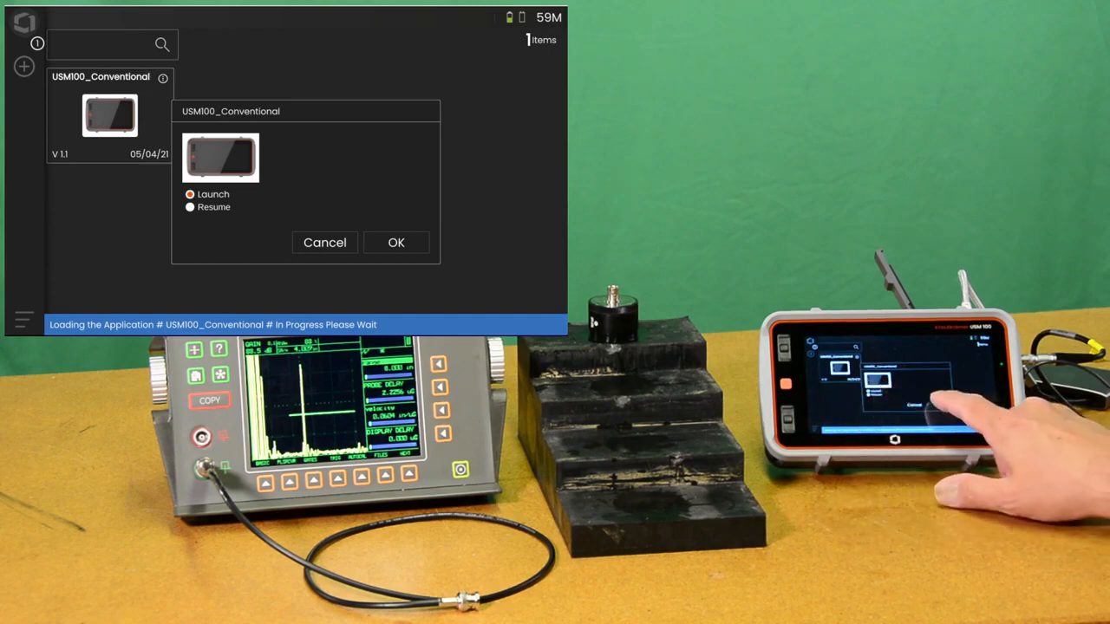
Launch USM100_Conventional from its dialog to reach the Material Probe setup page
left_click(396, 242)
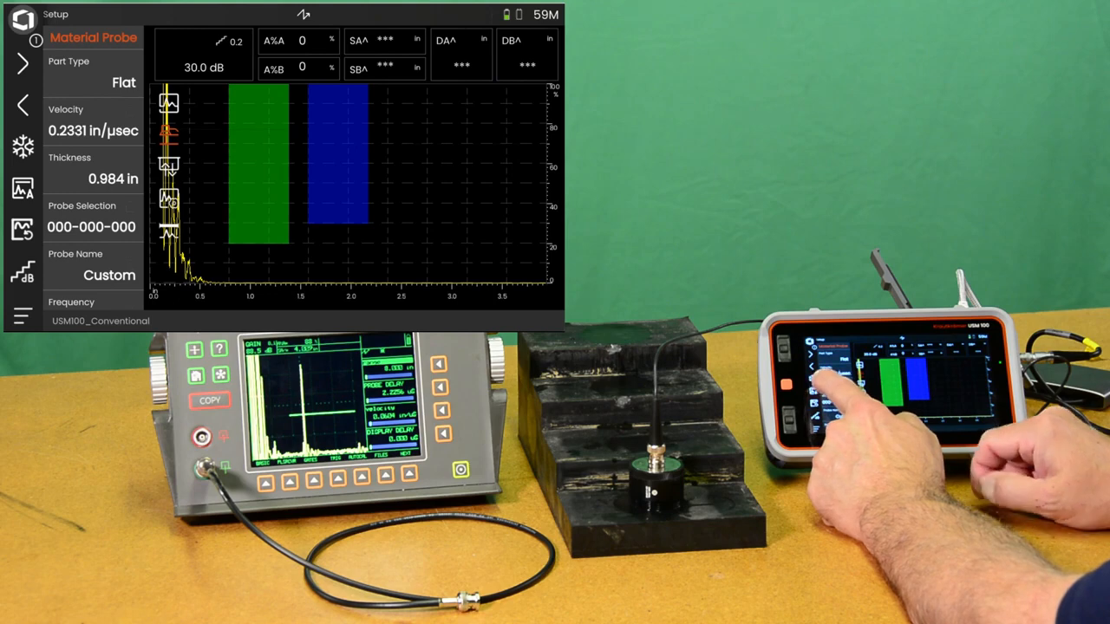
Replace the 0.2331 material velocity with 0.0600 in/µsec on the Material Probe page
left_click(92, 120)
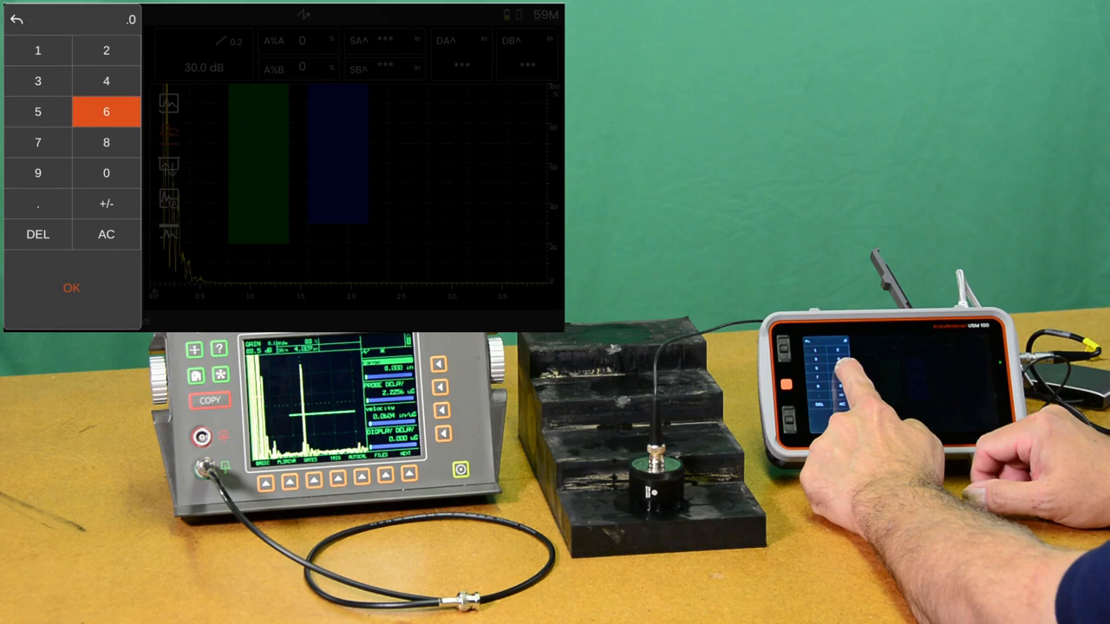
left_click(70, 287)
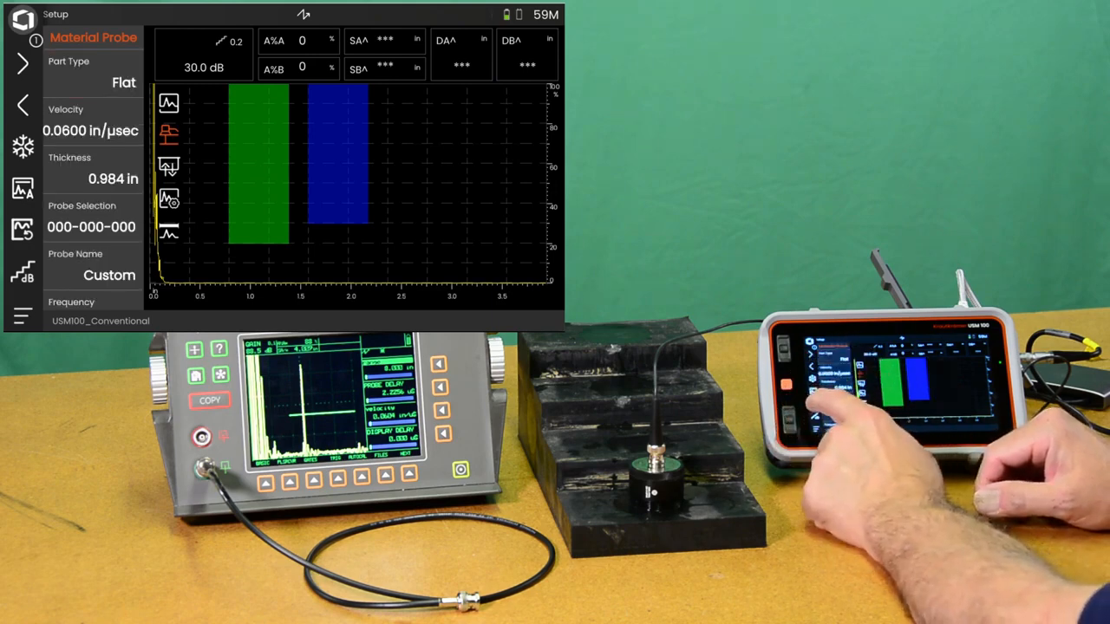
Edit Probe Delay, entering a new delay value beginning with 2
scroll("down", 3)
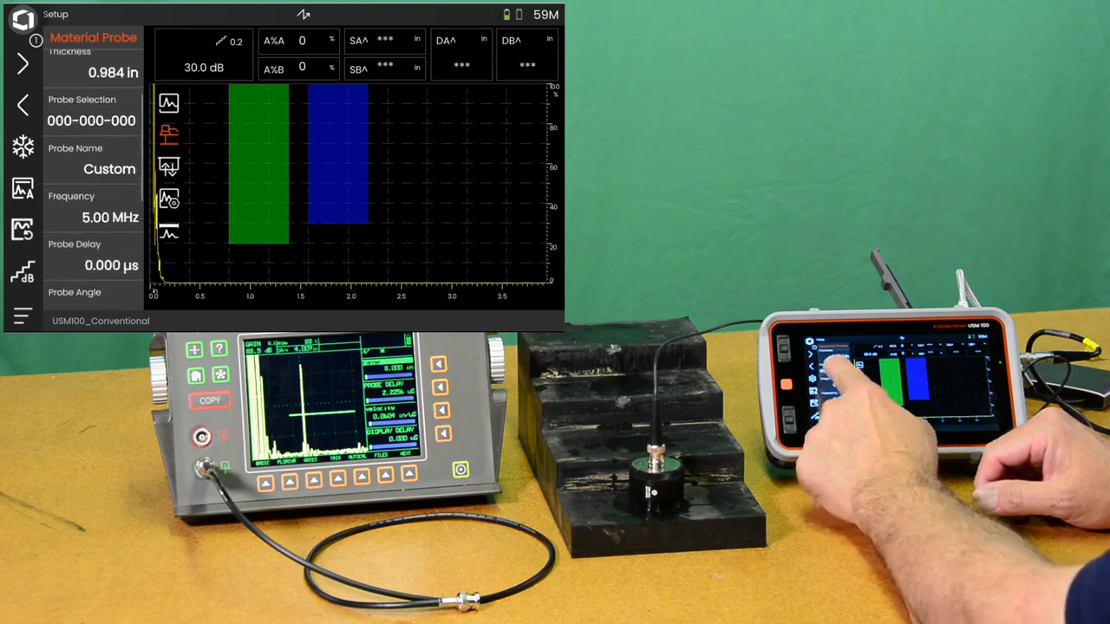
left_click(87, 216)
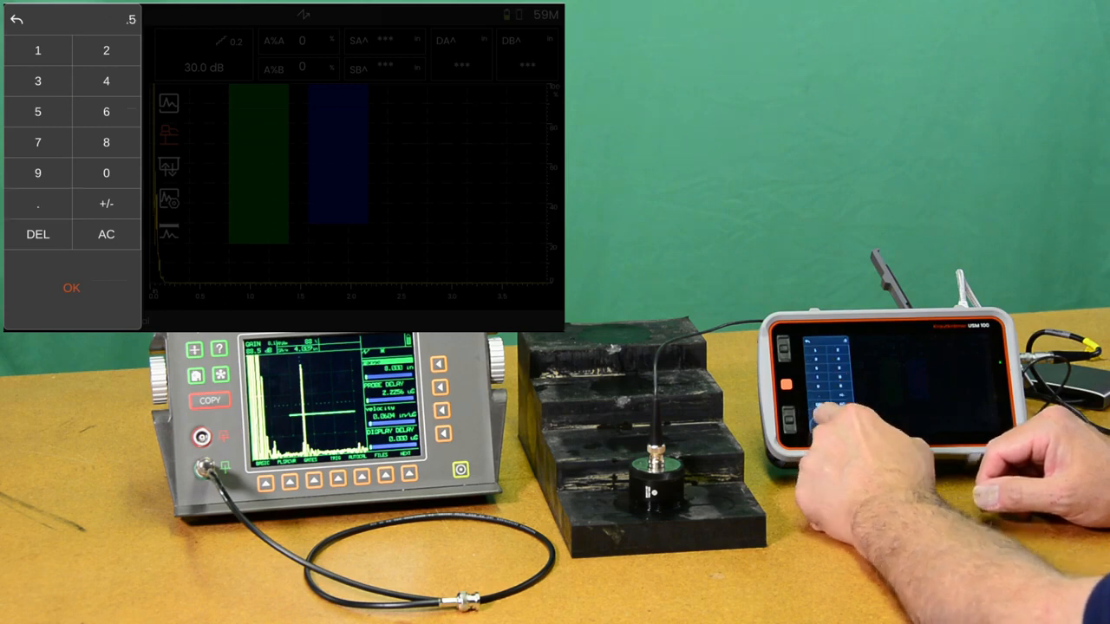
left_click(70, 288)
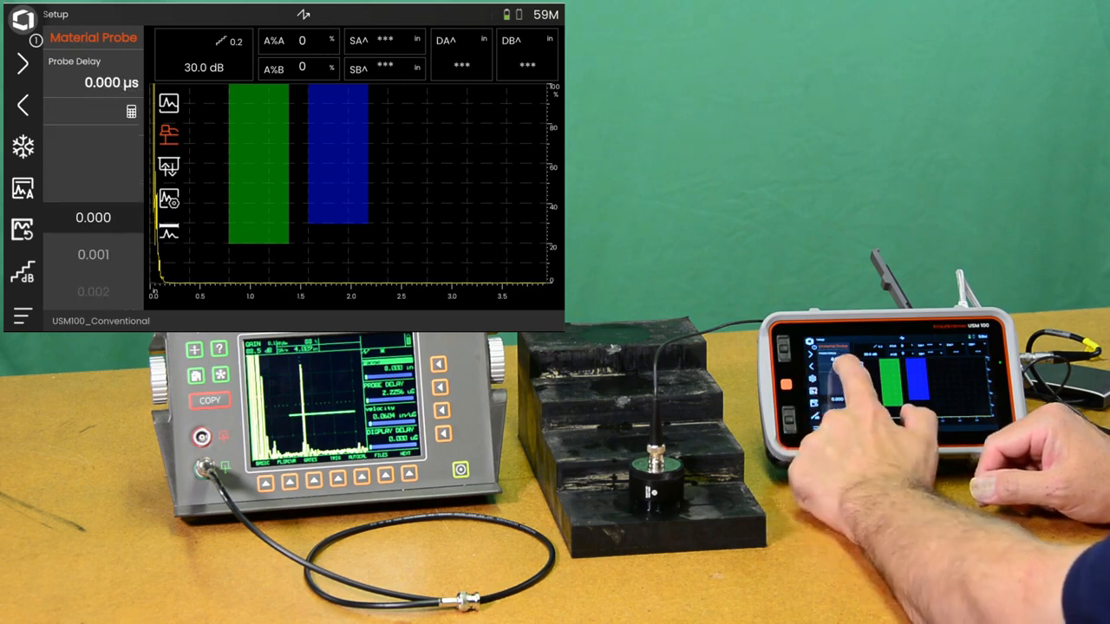
left_click(105, 84)
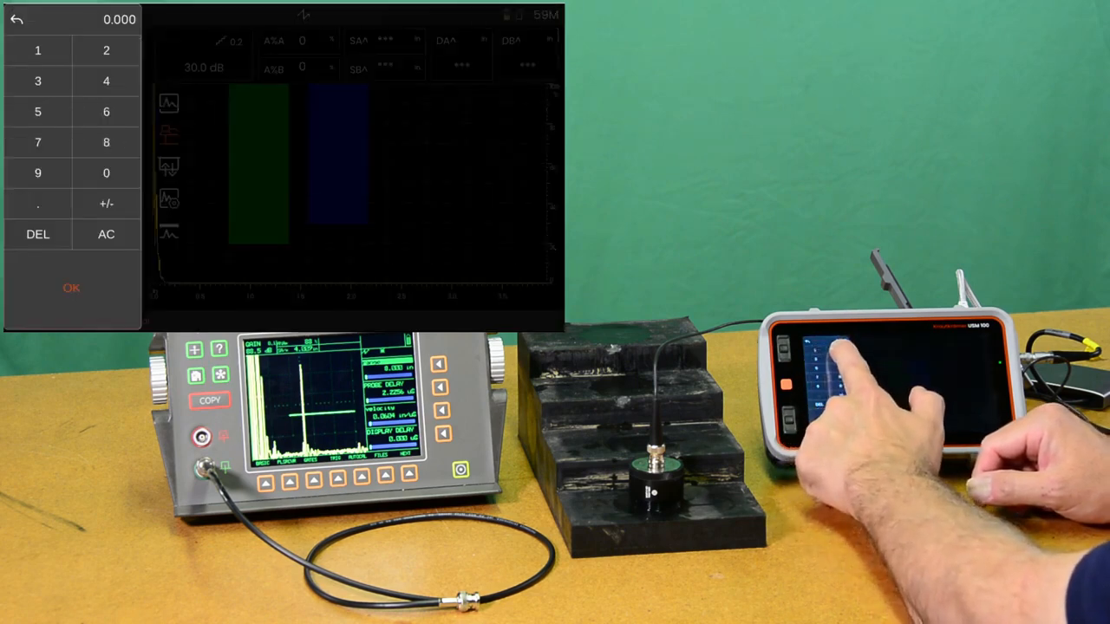
left_click(102, 50)
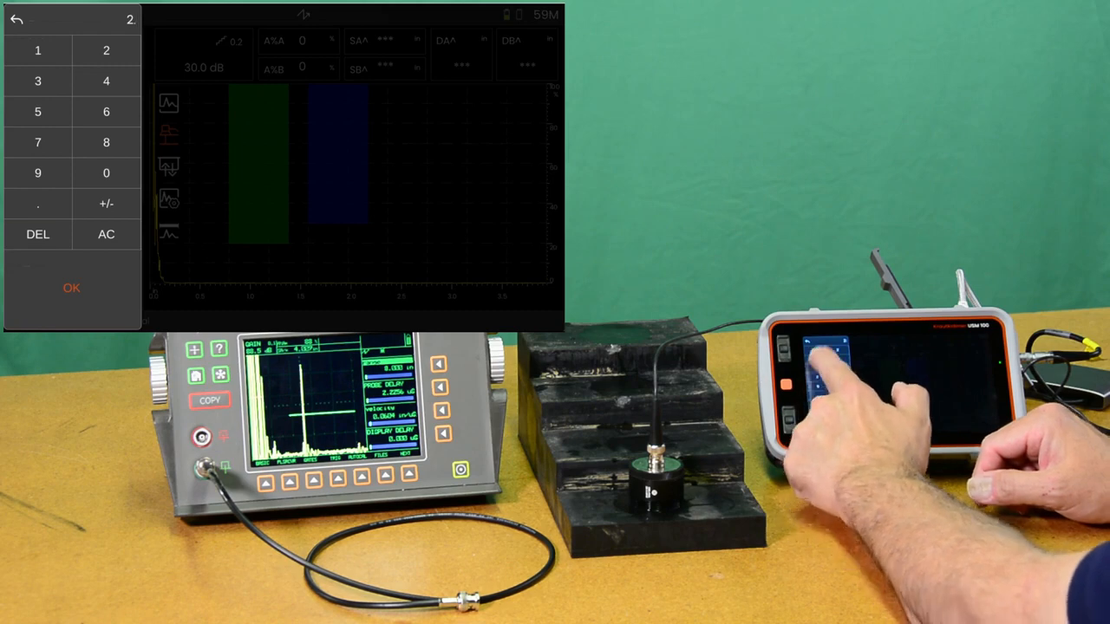
left_click(69, 287)
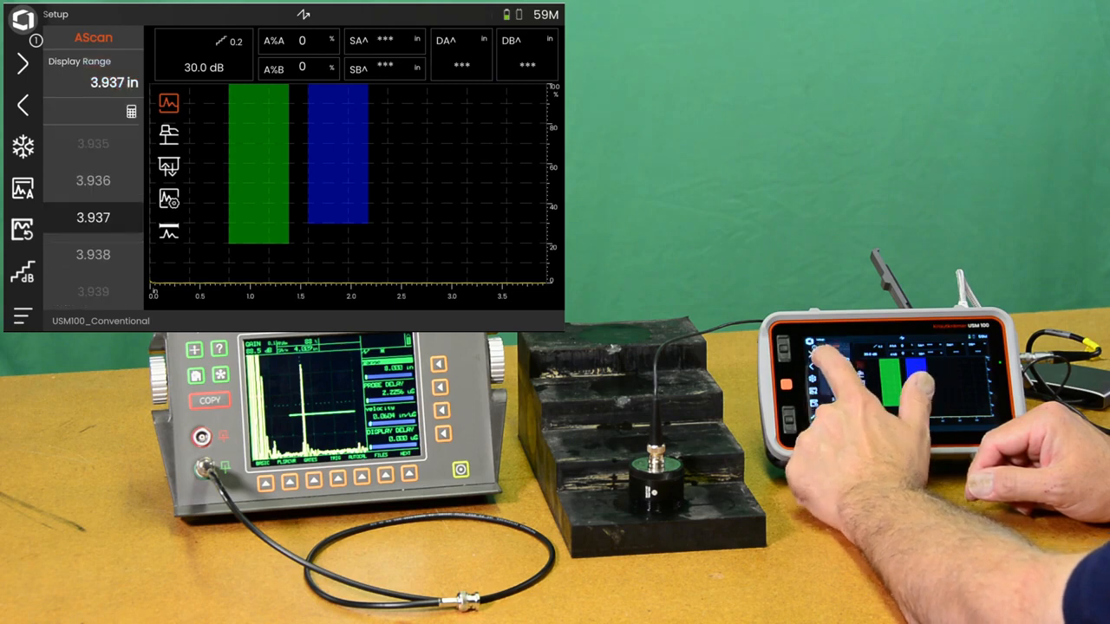
Enter 3.937 in as the Display Range on the AScan setup page
left_click(91, 215)
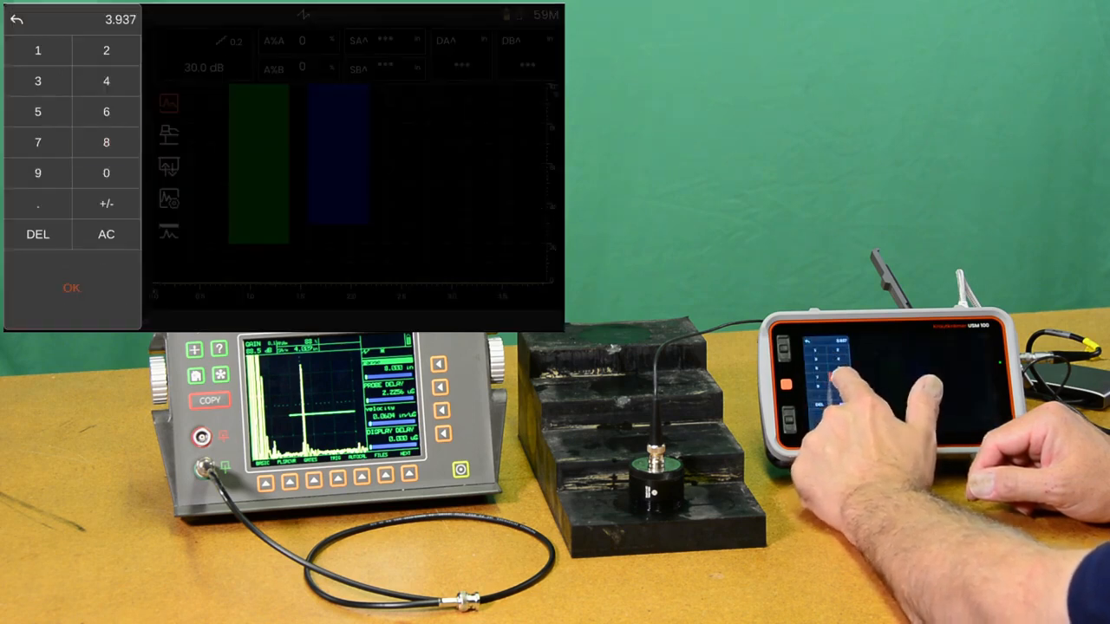
left_click(72, 287)
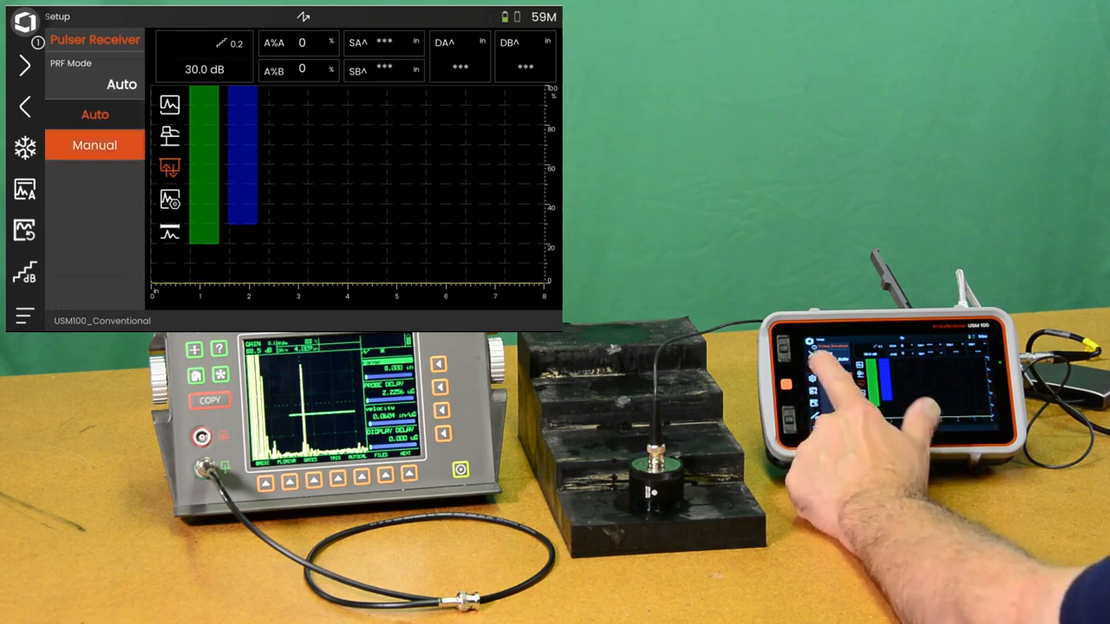
Switch PRF Mode to Manual and enter a PRF value of 100 Hz
left_click(94, 145)
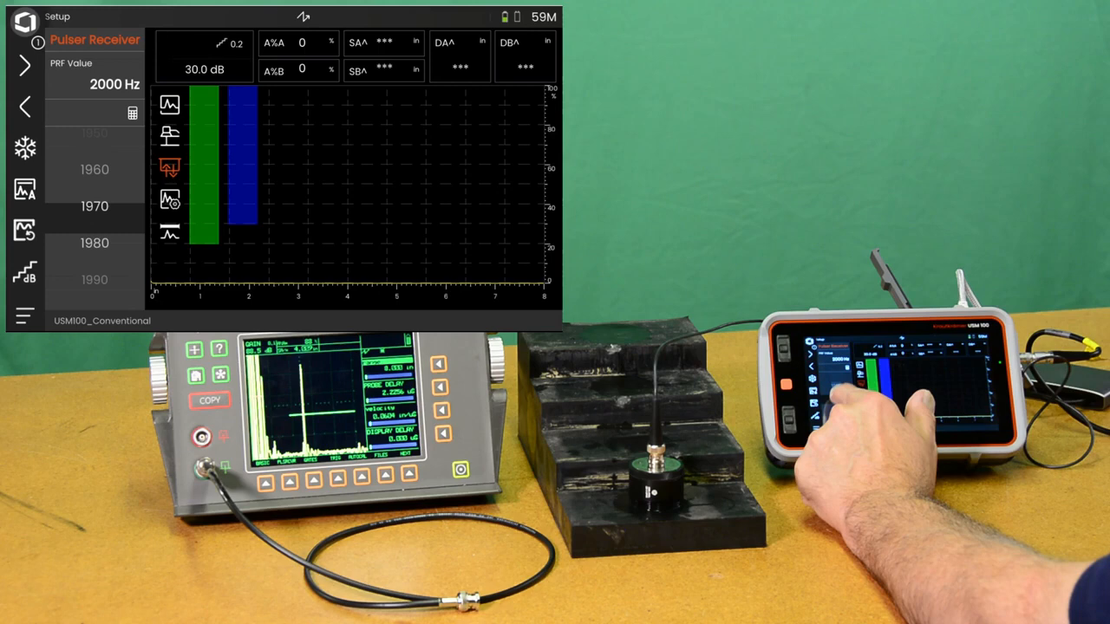
left_click(96, 83)
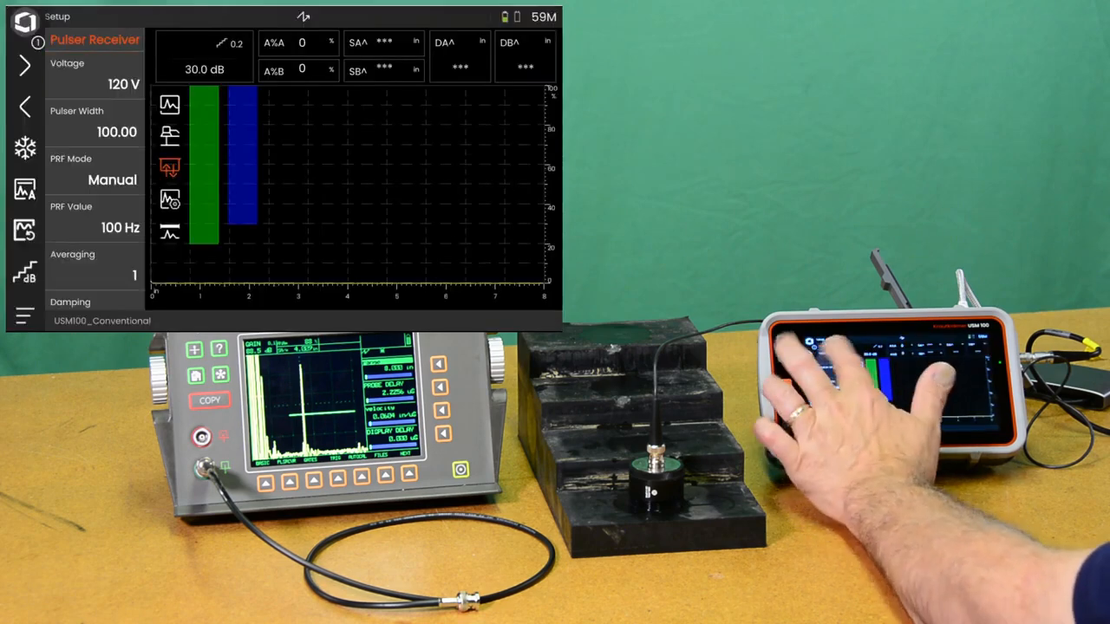
left_click(95, 78)
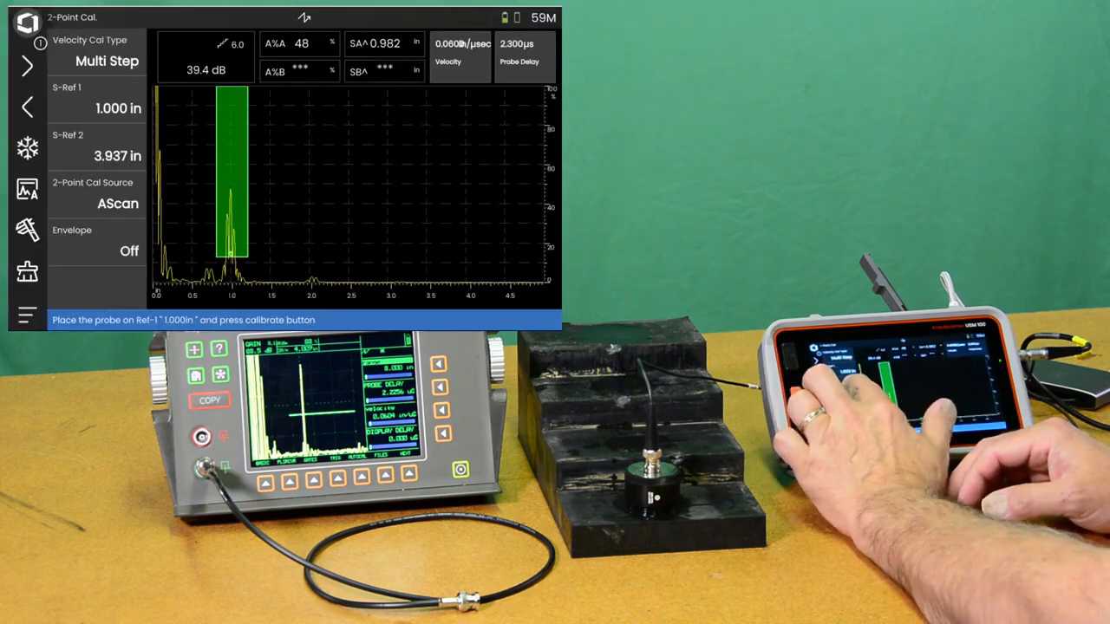
Enter 3.937 in as the second reference distance, S-Ref 2
left_click(95, 157)
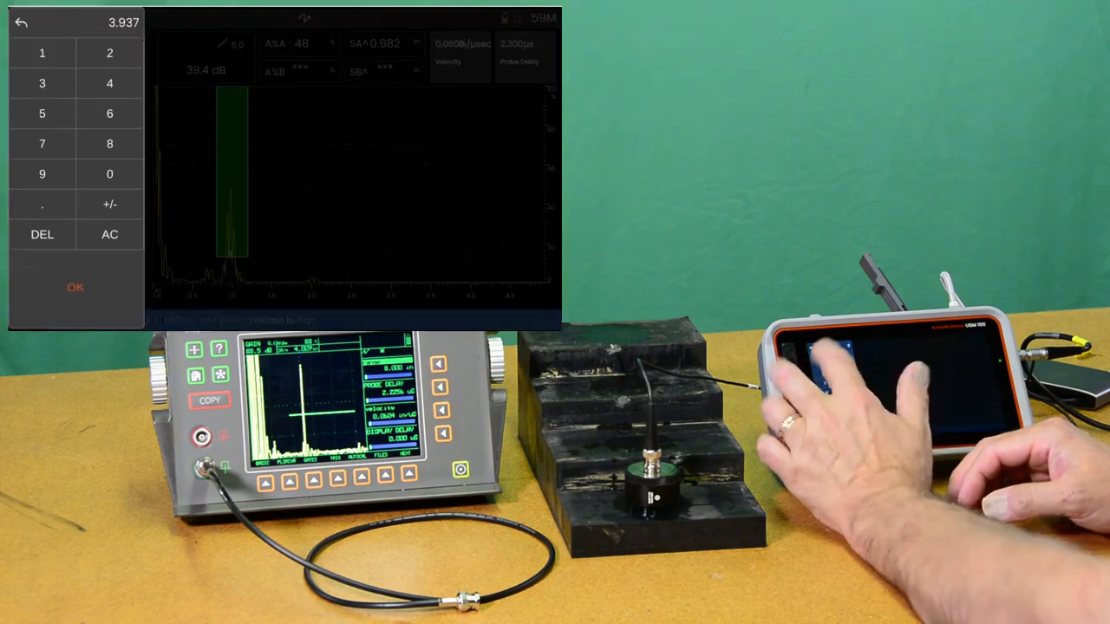
left_click(74, 286)
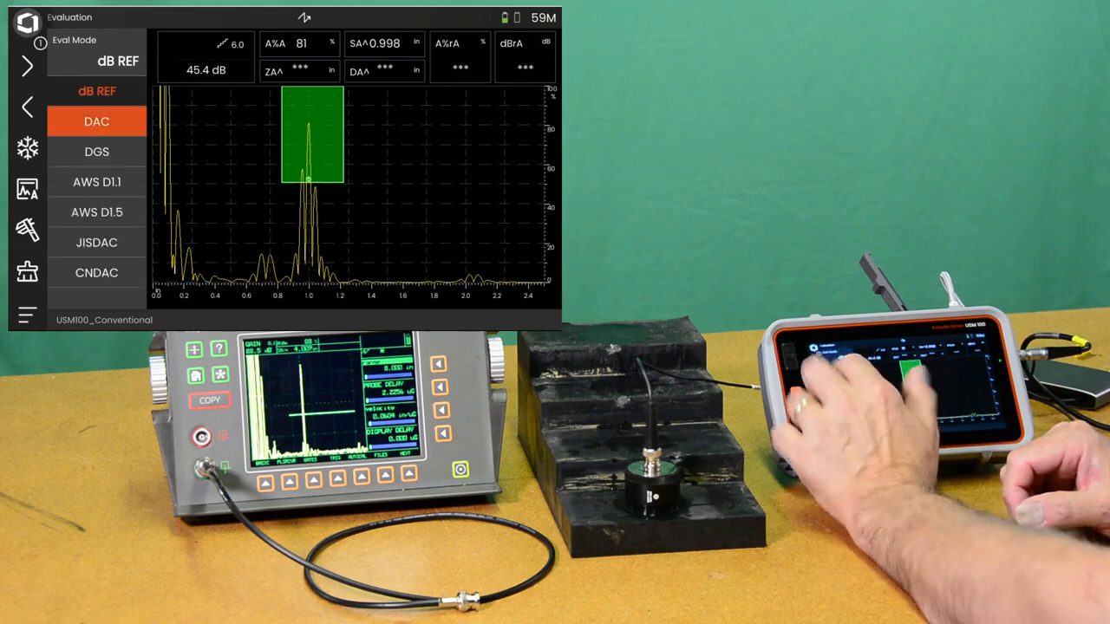
Choose DAC as the Eval Mode on the Evaluation page
left_click(96, 121)
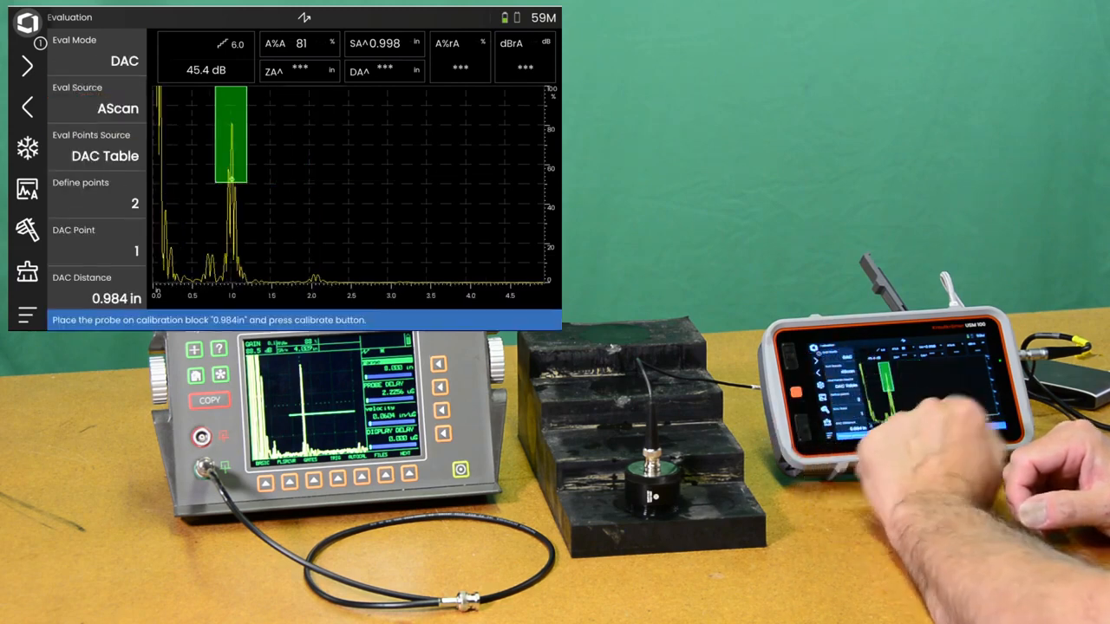